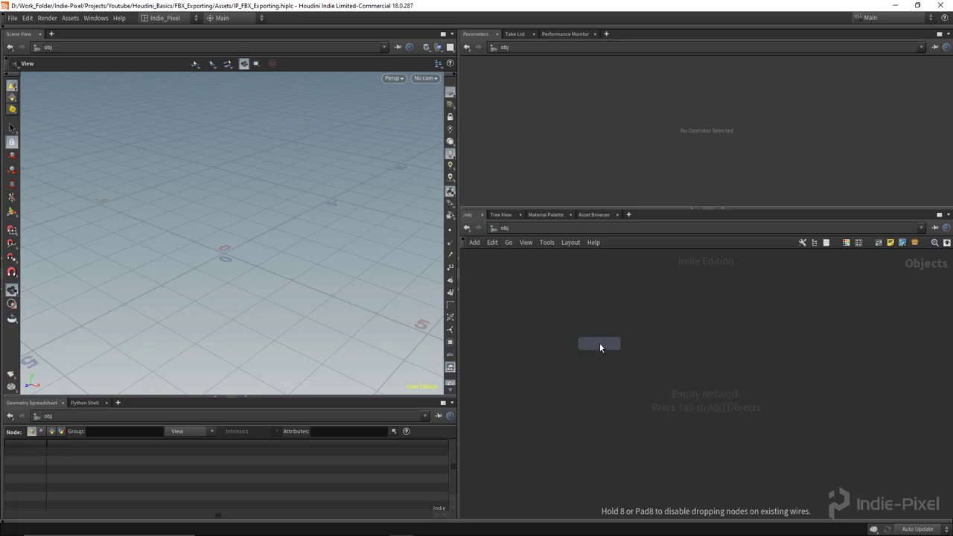
- Add a Box and a Platonic Solids (pyramid) geometry object at object level
{"action": "left_click", "coordinate": [599, 343]}
{"action": "type", "text": "bo"}
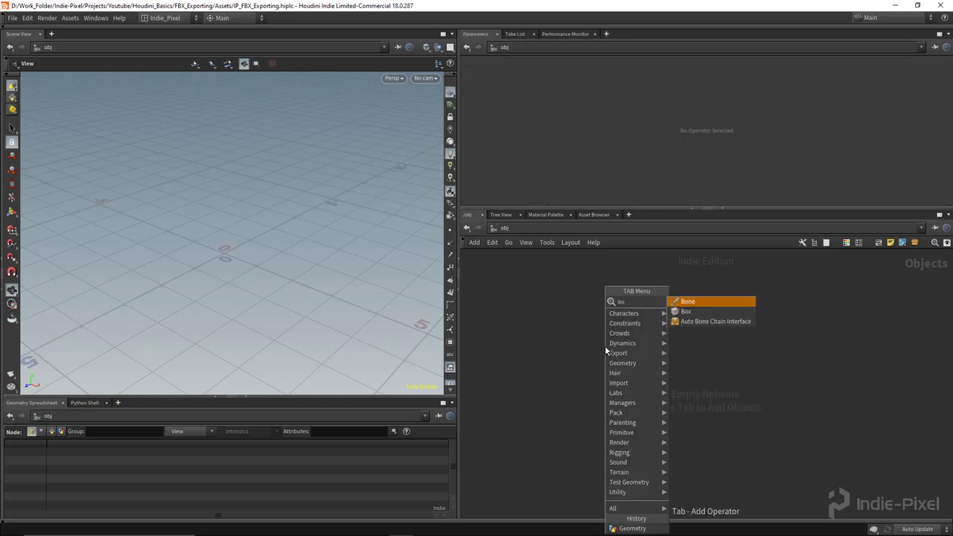
{"action": "left_click", "coordinate": [685, 311]}
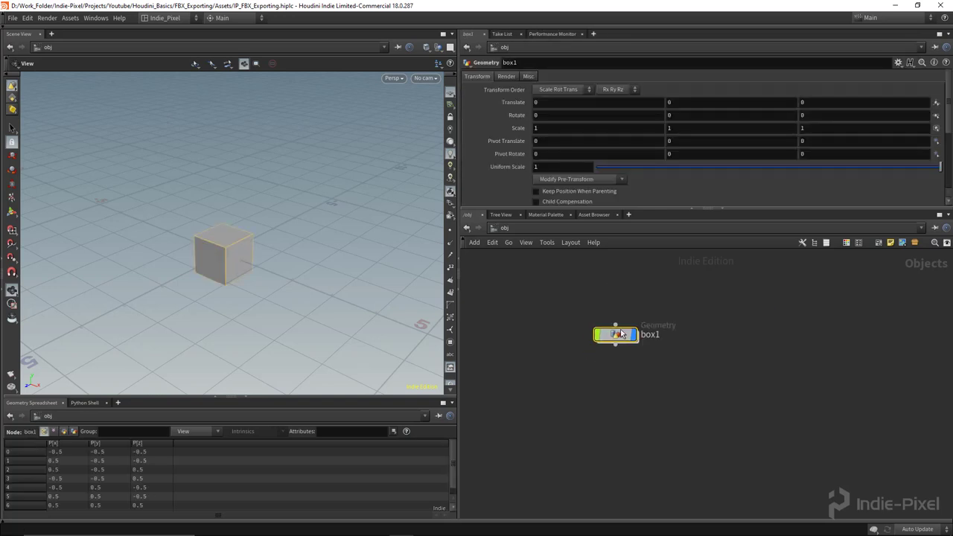
{"action": "key", "text": "Tab"}
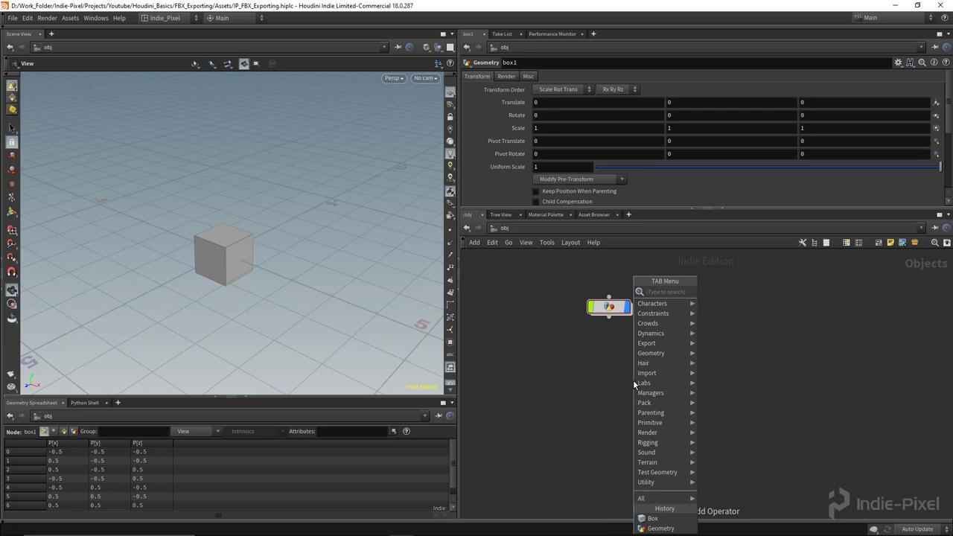
{"action": "type", "text": "plat"}
{"action": "type", "text": "tor"}
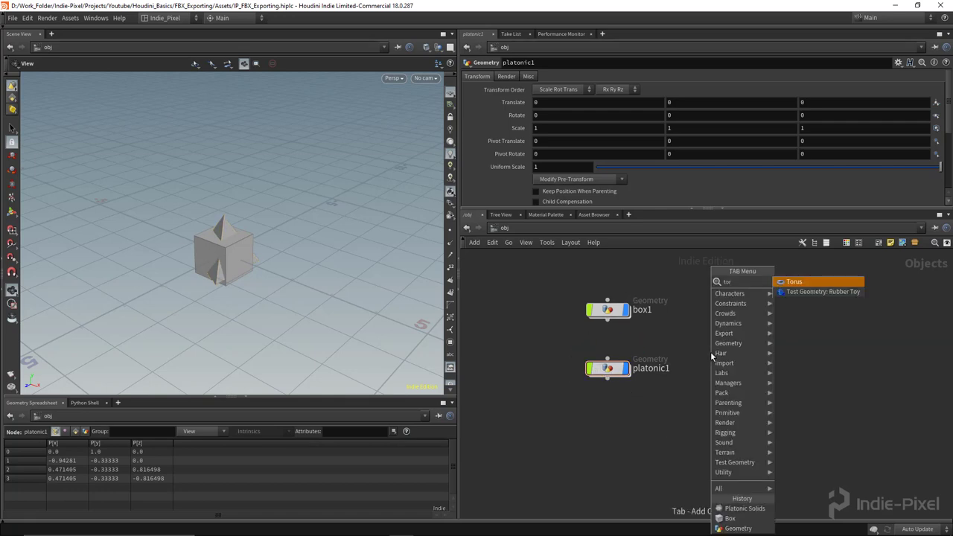
- Add a Torus geometry object and select the box1 and platonic1 nodes
{"action": "left_click", "coordinate": [794, 281]}
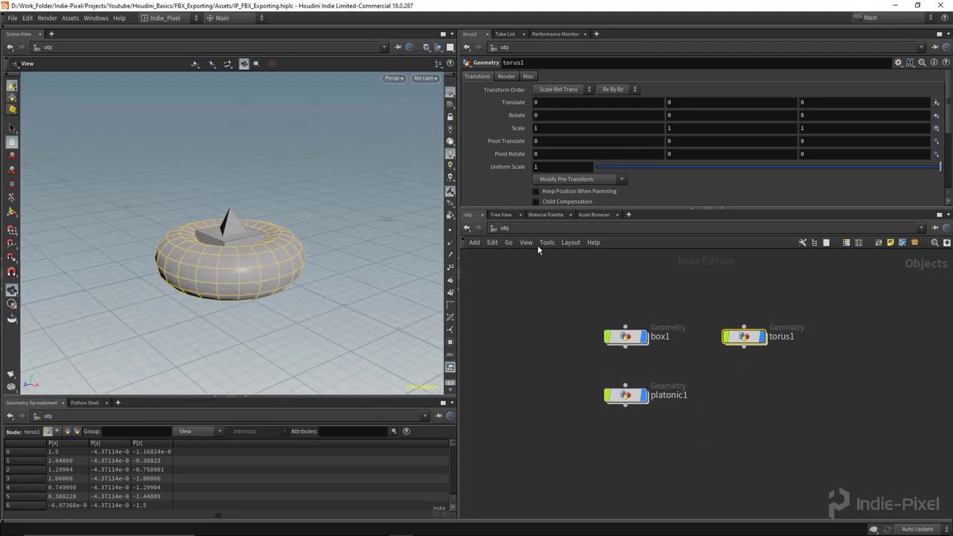
{"action": "left_click", "coordinate": [625, 337]}
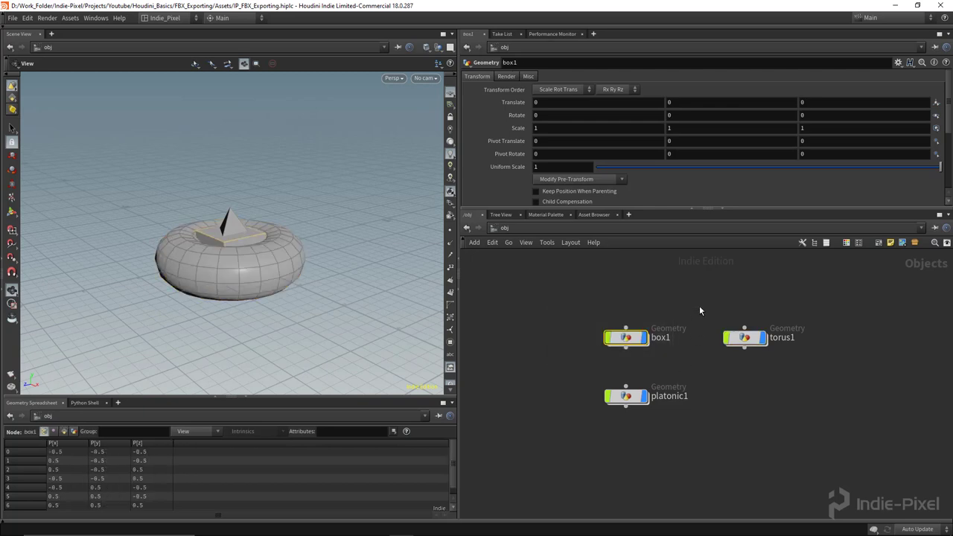
{"action": "left_click", "coordinate": [625, 396]}
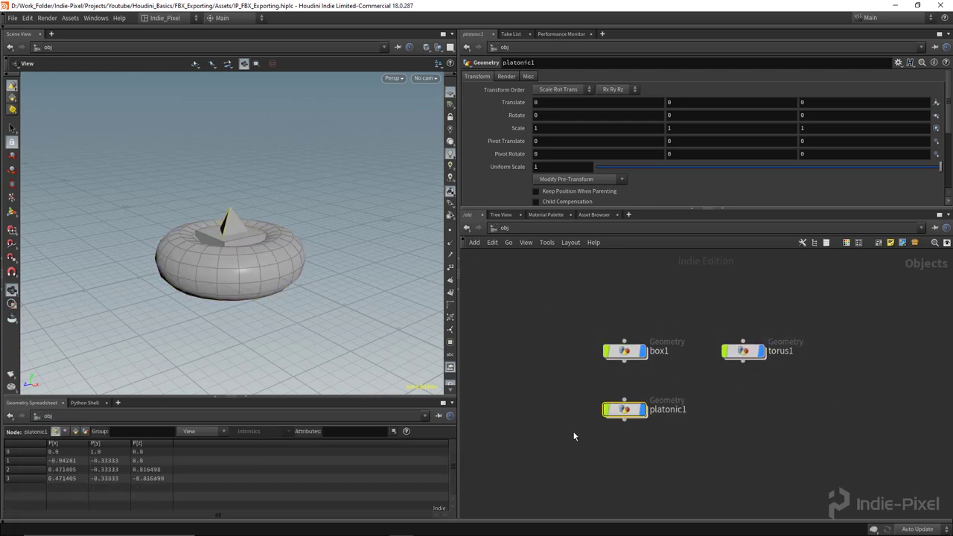
{"action": "mouse_move", "coordinate": [194, 245]}
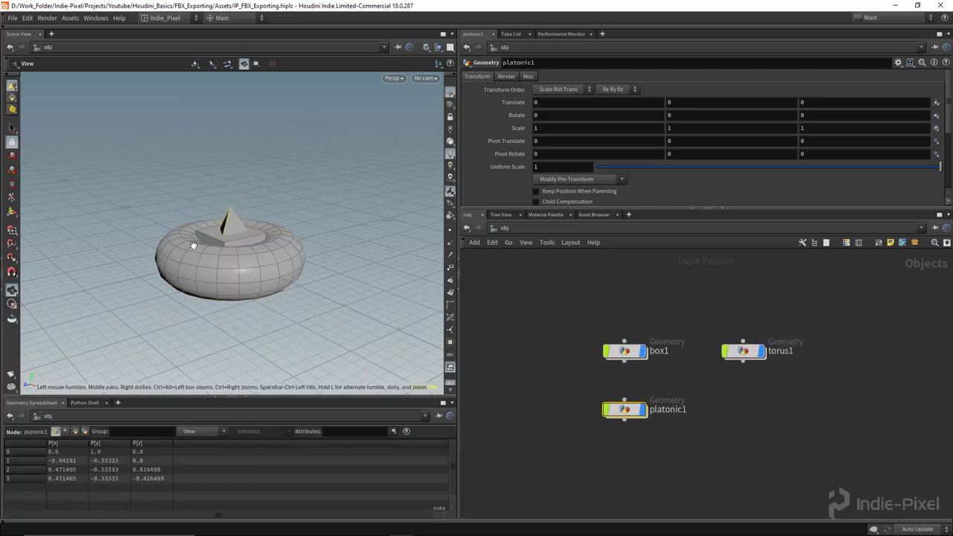
- Move the pyramid, box and torus apart in the viewport so none overlap
{"action": "left_click_drag", "start_coordinate": [194, 246], "coordinate": [419, 327]}
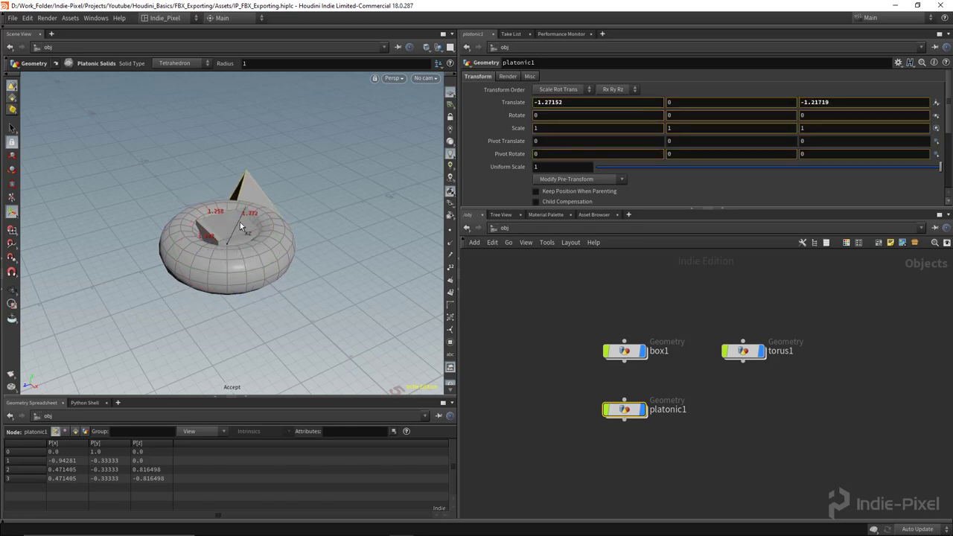
{"action": "left_click_drag", "start_coordinate": [241, 226], "coordinate": [271, 250]}
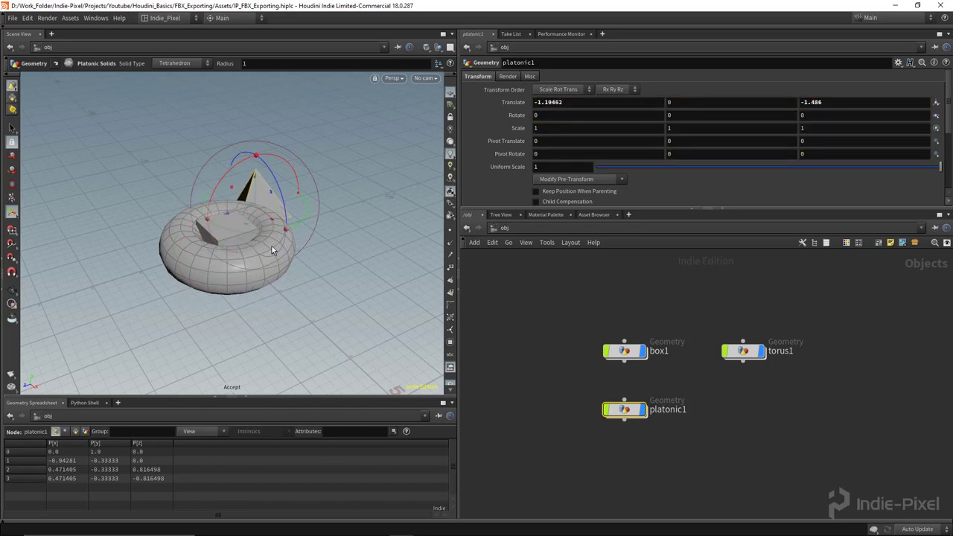
{"action": "left_click", "coordinate": [742, 351]}
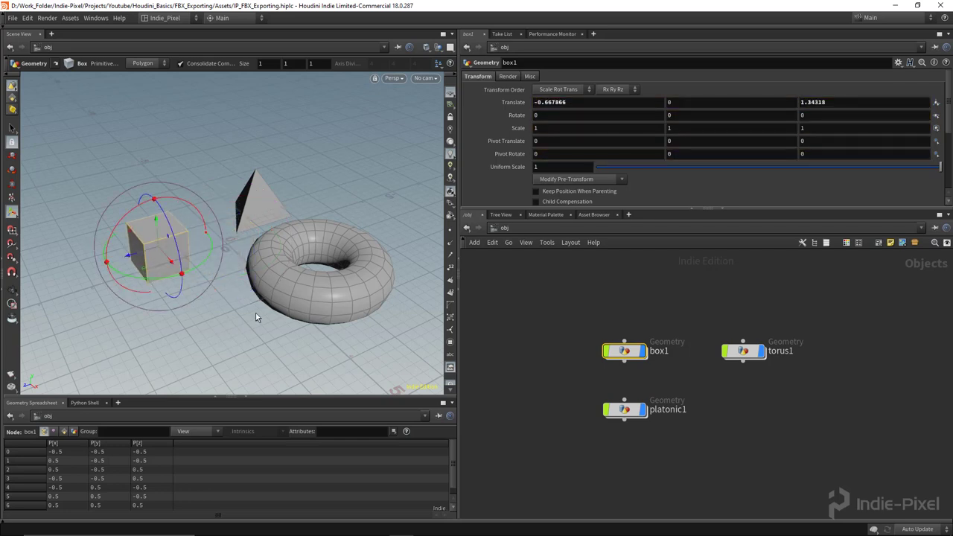
{"action": "left_click", "coordinate": [741, 351]}
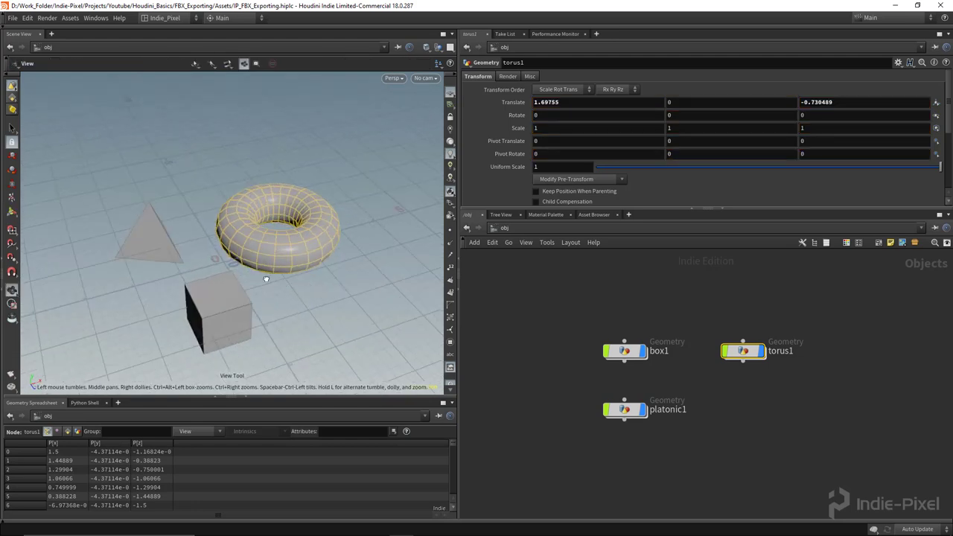
- Orbit the view around the shapes to check their layout
{"action": "left_click_drag", "start_coordinate": [265, 280], "coordinate": [196, 278]}
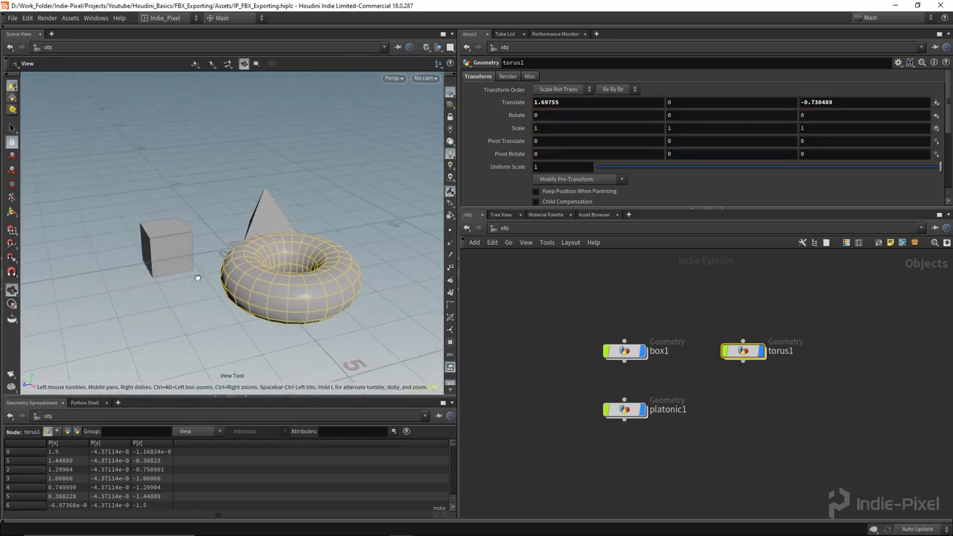
{"action": "left_click_drag", "start_coordinate": [197, 278], "coordinate": [222, 265]}
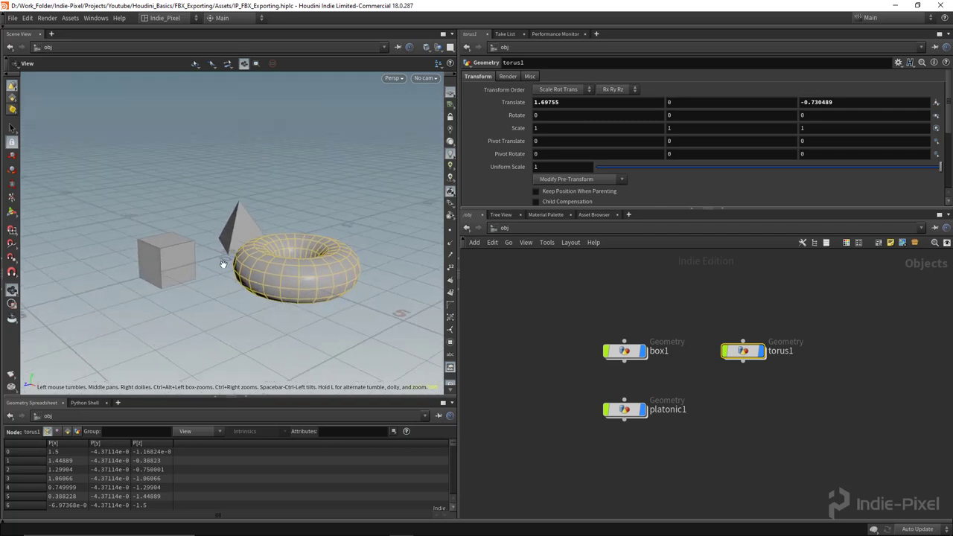
{"action": "left_click_drag", "start_coordinate": [222, 263], "coordinate": [271, 222]}
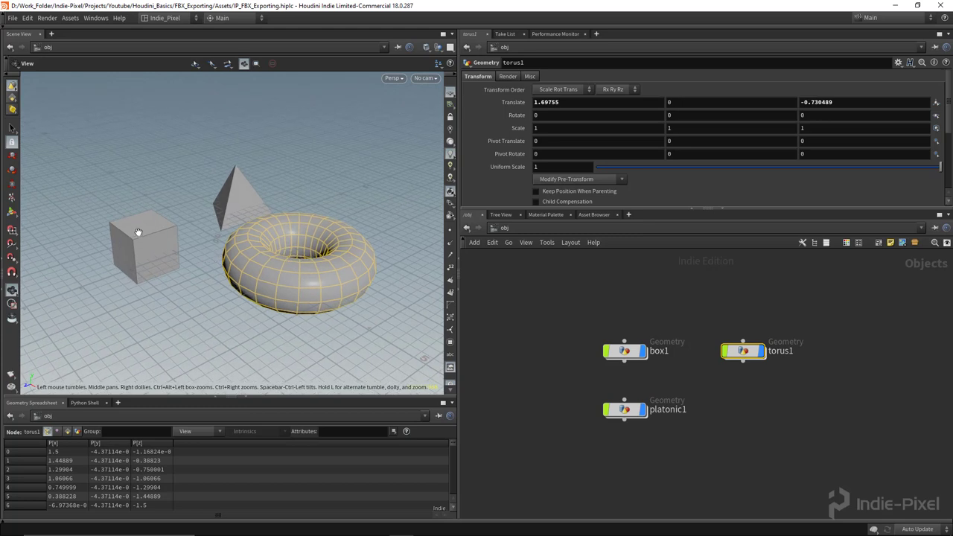
{"action": "mouse_move", "coordinate": [167, 247]}
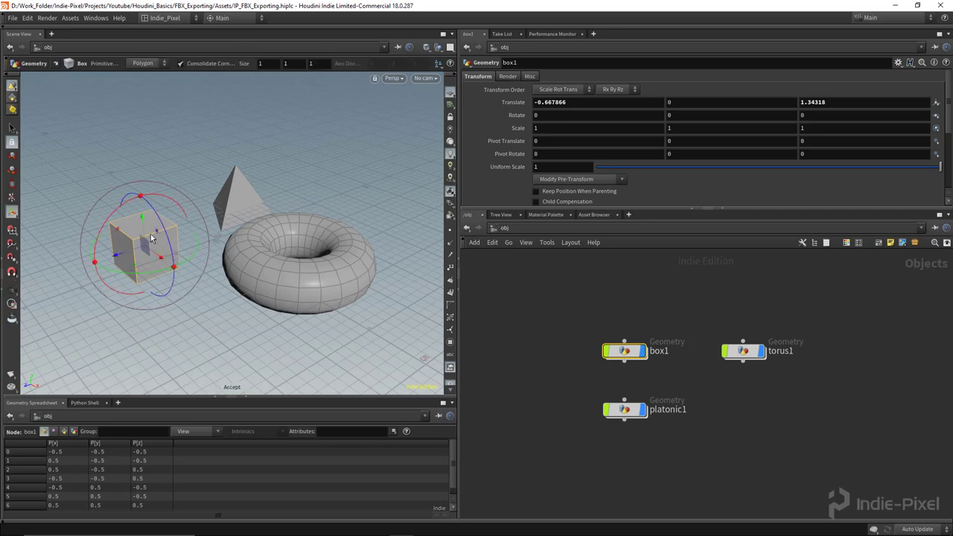
- Select box1, platonic1 and torus1 and collapse them into subnet1 with Shift+C
{"action": "left_click", "coordinate": [625, 408]}
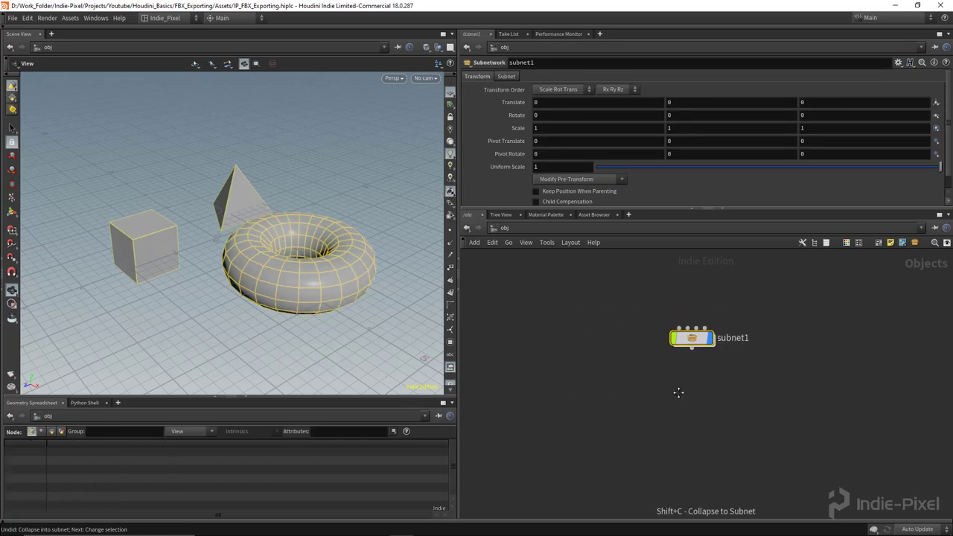
- Rename subnet1 to my_shapes and dive inside to show box1, torus1 and platonic1
{"action": "double_click", "coordinate": [732, 337]}
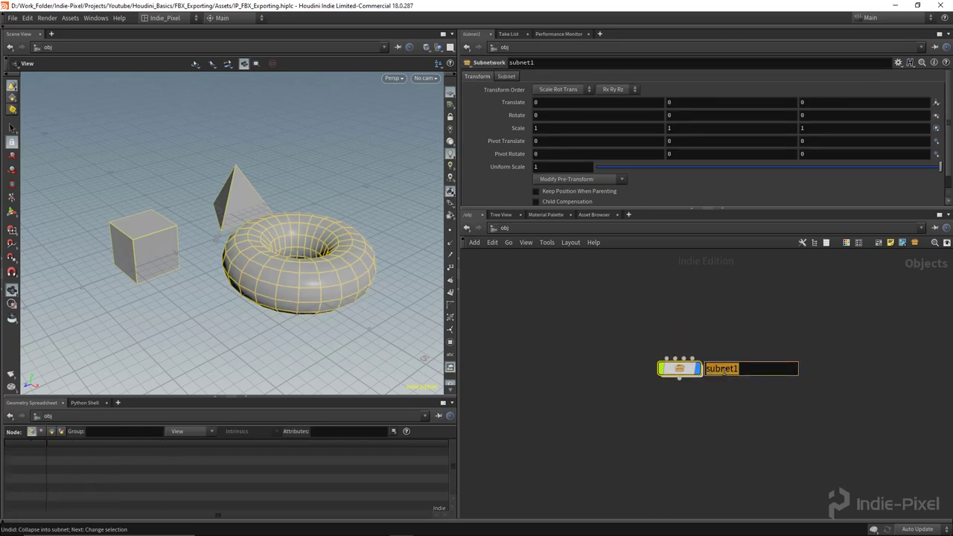
{"action": "type", "text": "my_shapes"}
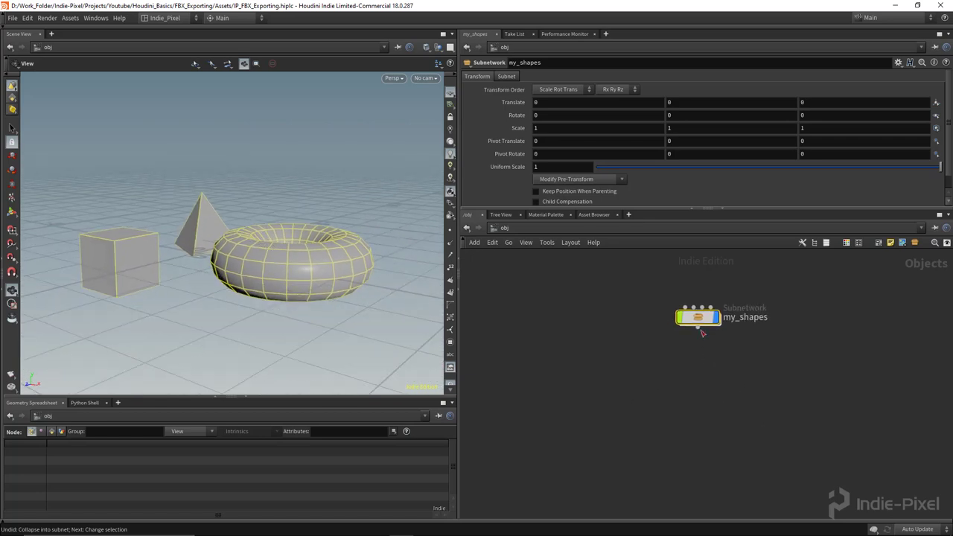
{"action": "double_click", "coordinate": [697, 316]}
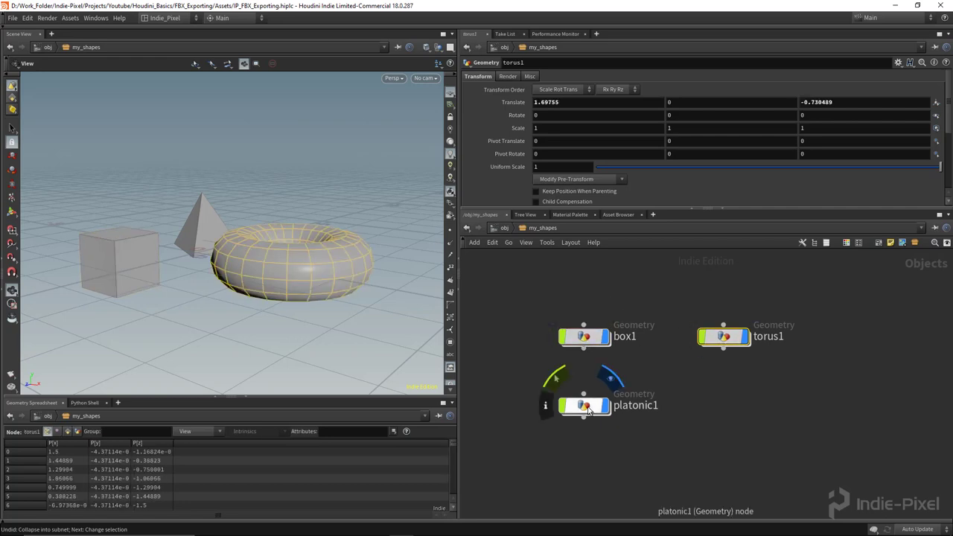
- Select platonic1 inside my_shapes and expand the shelf toolbar above the Scene View
{"action": "left_click", "coordinate": [583, 405]}
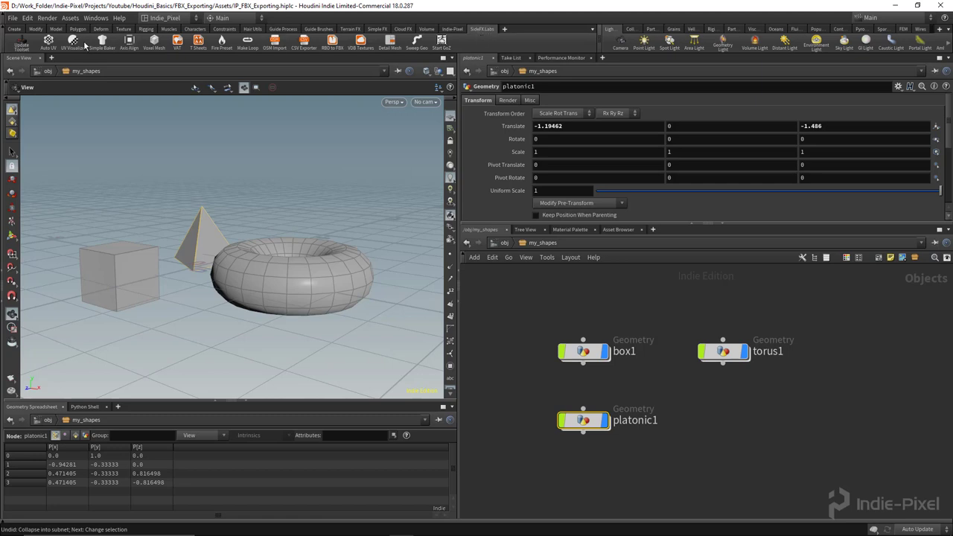
{"action": "mouse_move", "coordinate": [465, 43]}
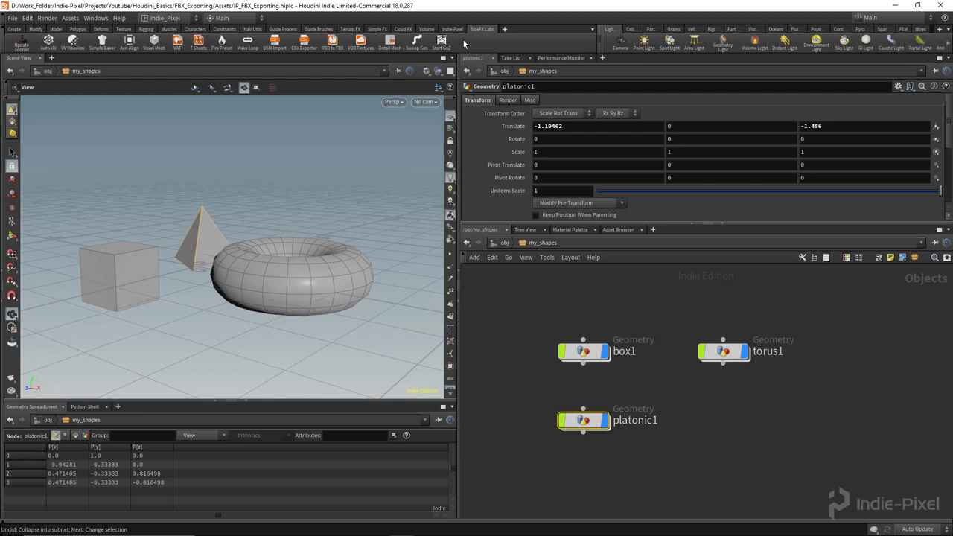
{"action": "mouse_move", "coordinate": [655, 430]}
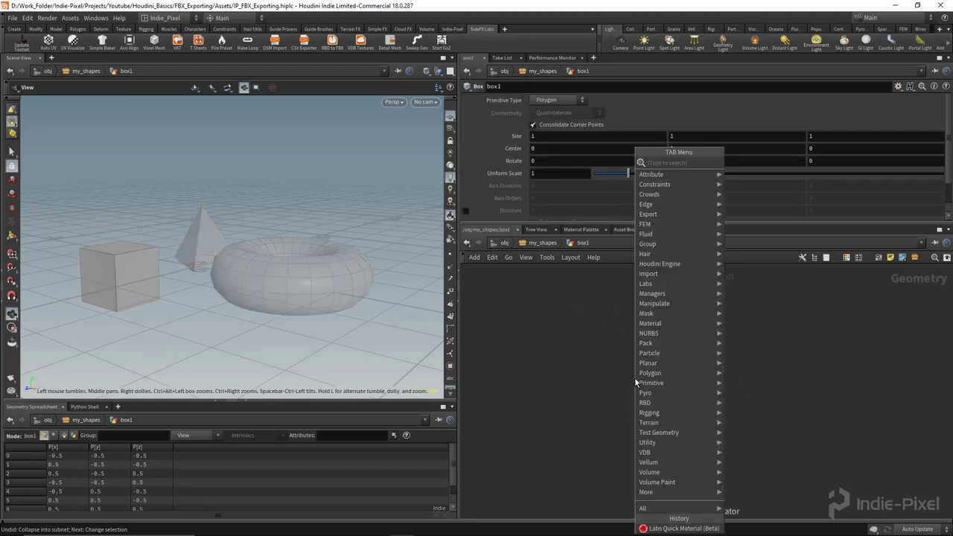
- Add a Quick Material inside box1 and name its material Box_MAT
{"action": "type", "text": "mater"}
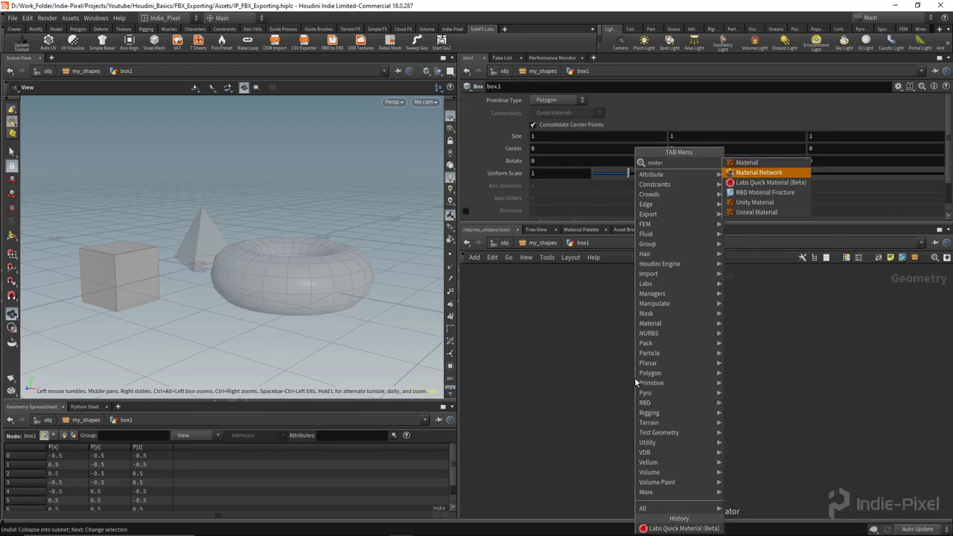
{"action": "left_click", "coordinate": [771, 182]}
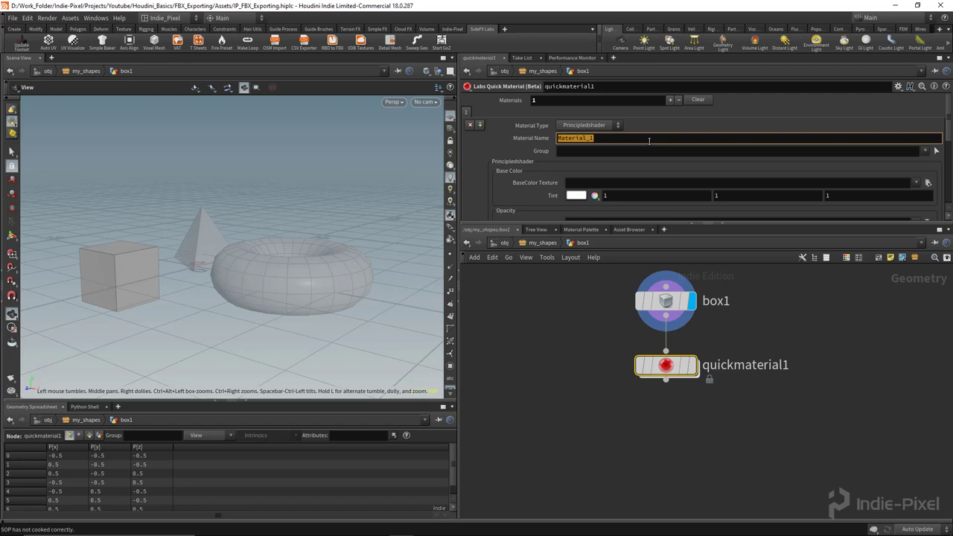
{"action": "type", "text": "Box_MAT"}
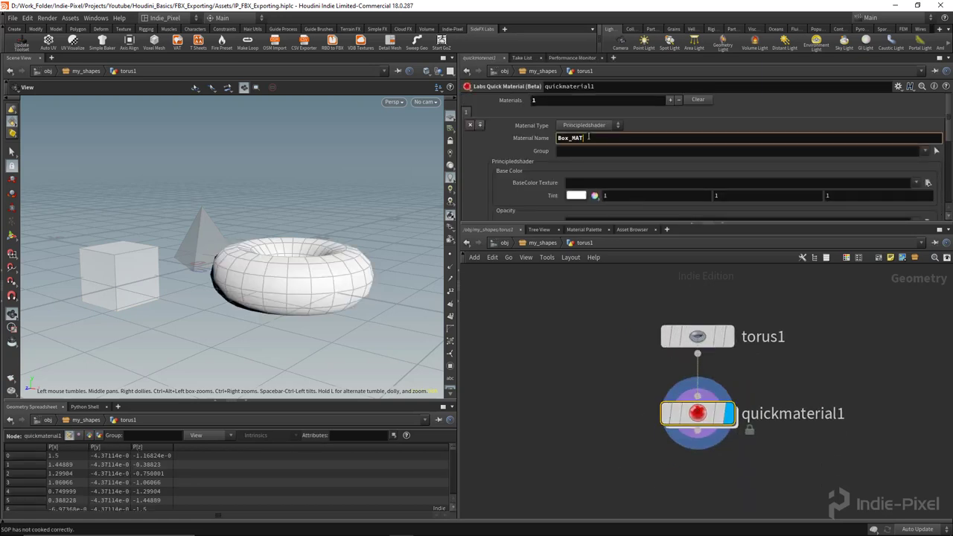
- Name the torus's quick material Torus_MAT
{"action": "type", "text": "T_MAT"}
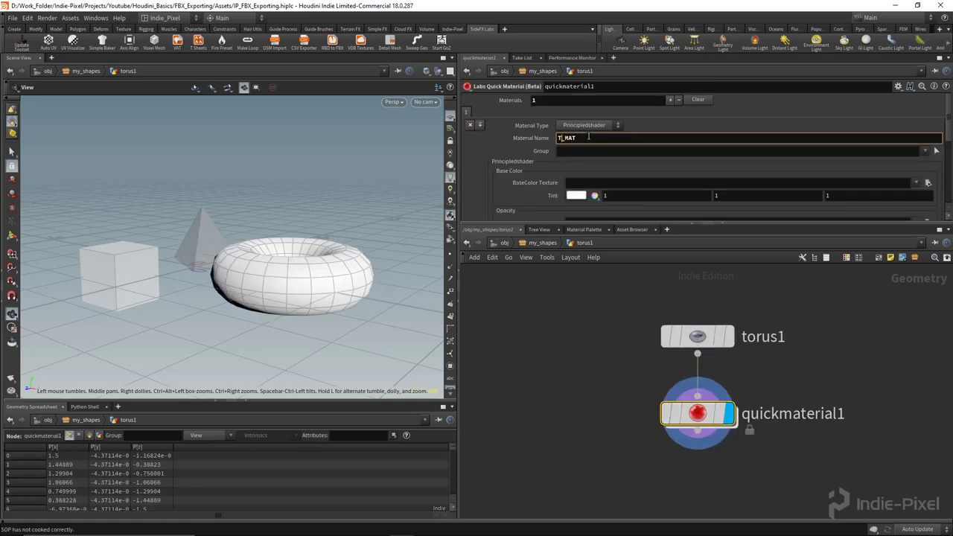
{"action": "type", "text": "Torus_MAT"}
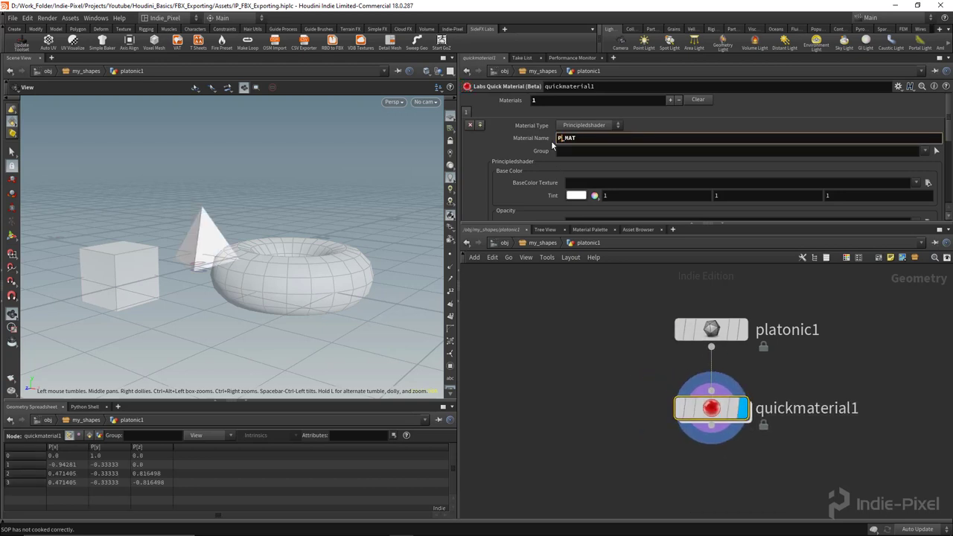
- Name platonic1's quick material Pyramid_MAT and go back up to /obj
{"action": "type", "text": "Pyramid_MAT"}
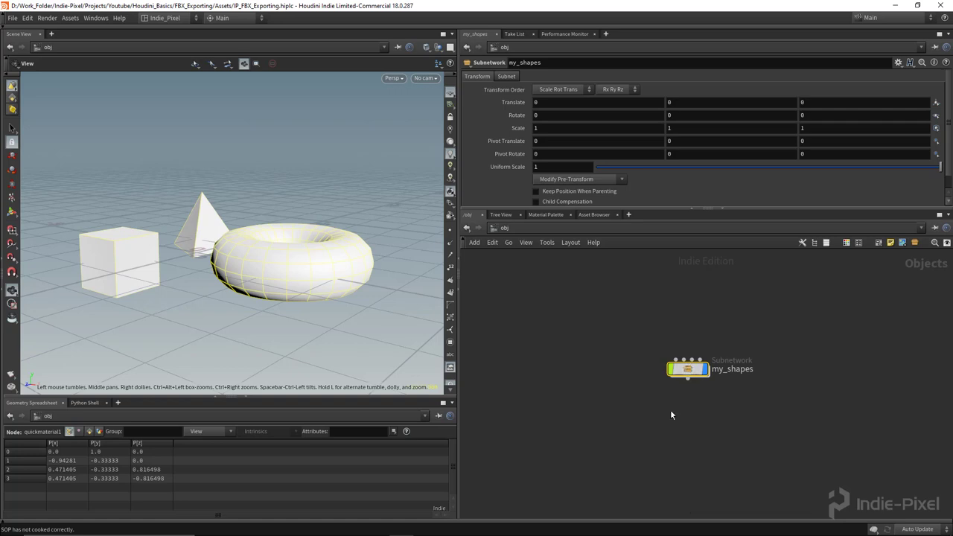
{"action": "mouse_move", "coordinate": [51, 45]}
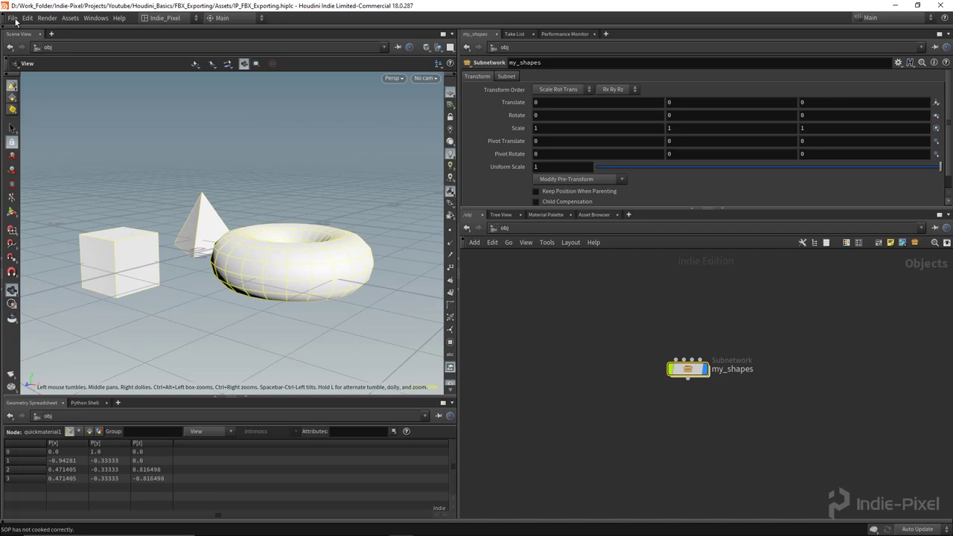
- Start a Filmbox FBX export with output file my_shapes on the Desktop
{"action": "left_click", "coordinate": [12, 18]}
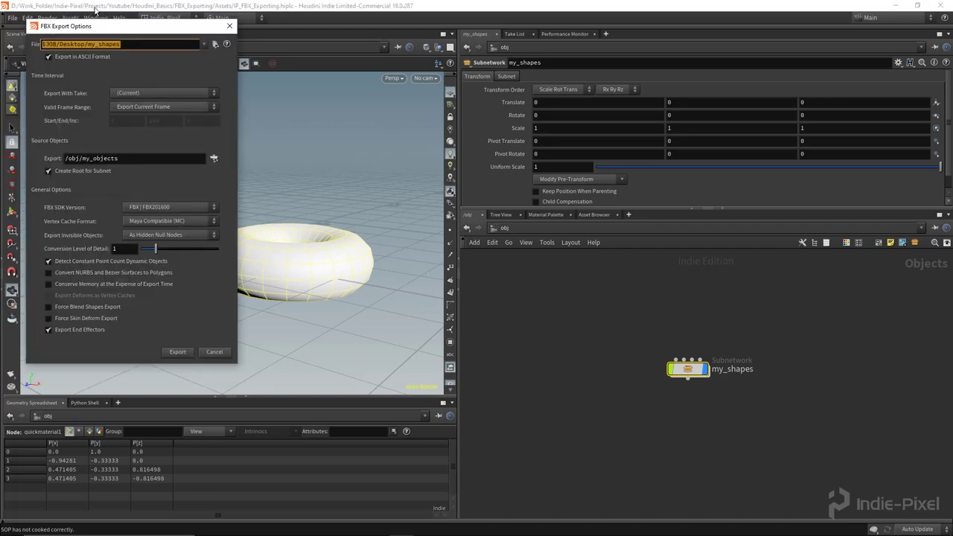
{"action": "left_click_drag", "start_coordinate": [66, 26], "coordinate": [220, 67]}
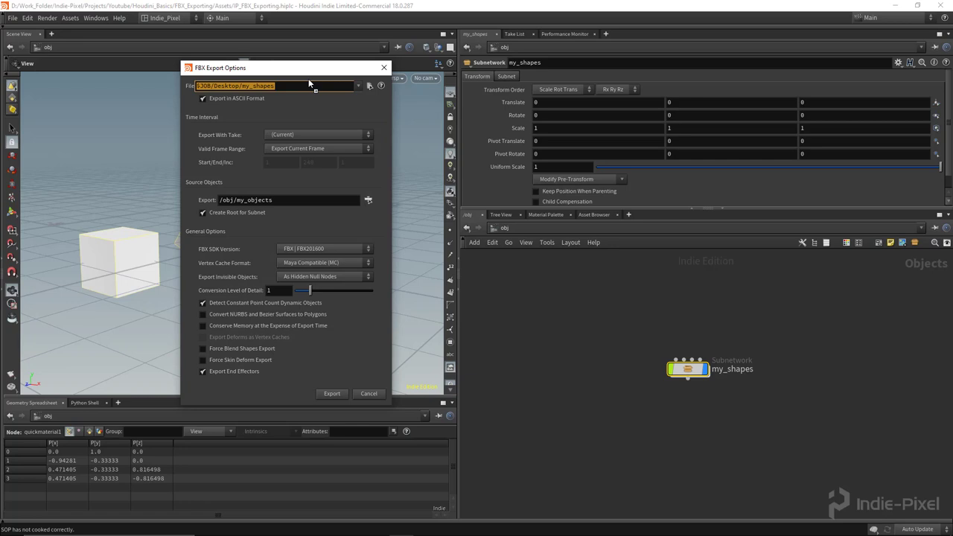
{"action": "left_click", "coordinate": [368, 85]}
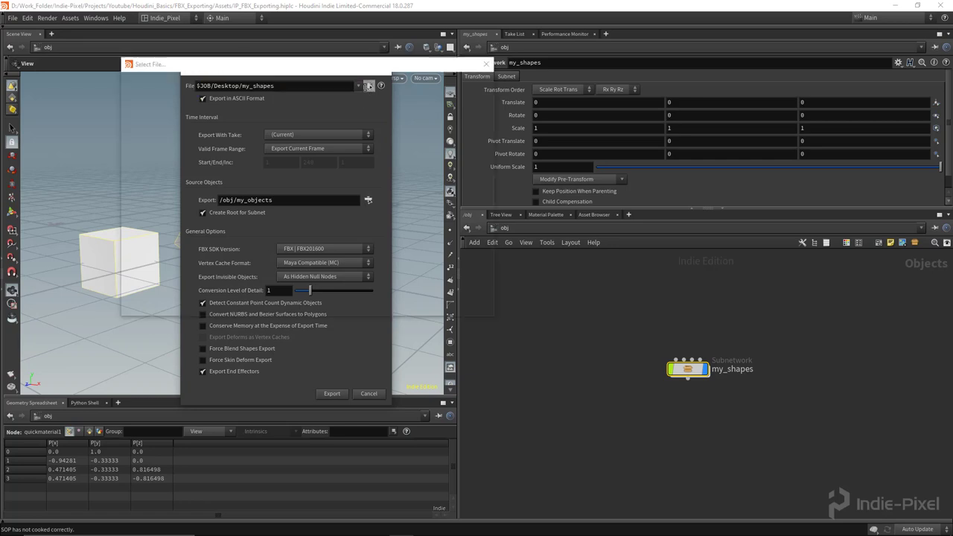
{"action": "left_click", "coordinate": [357, 84]}
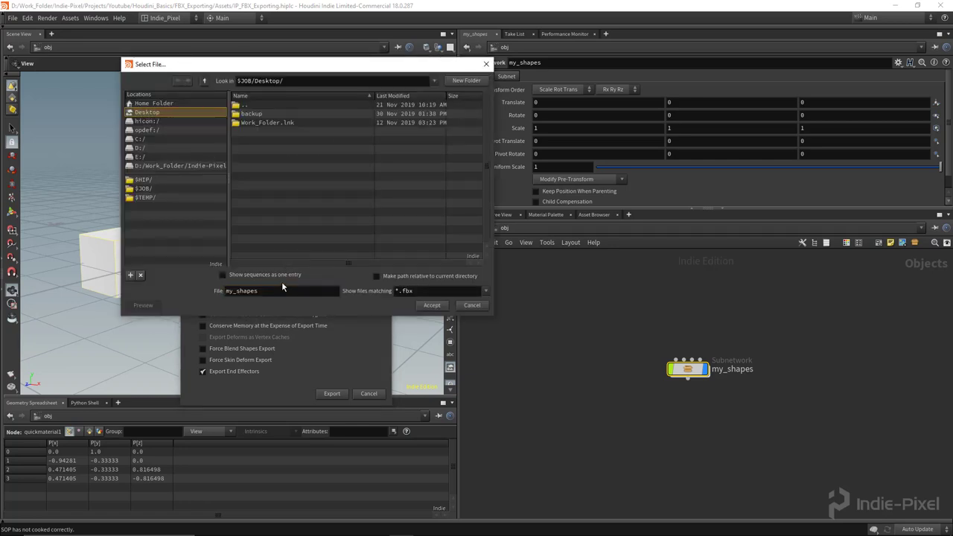
{"action": "left_click", "coordinate": [432, 305]}
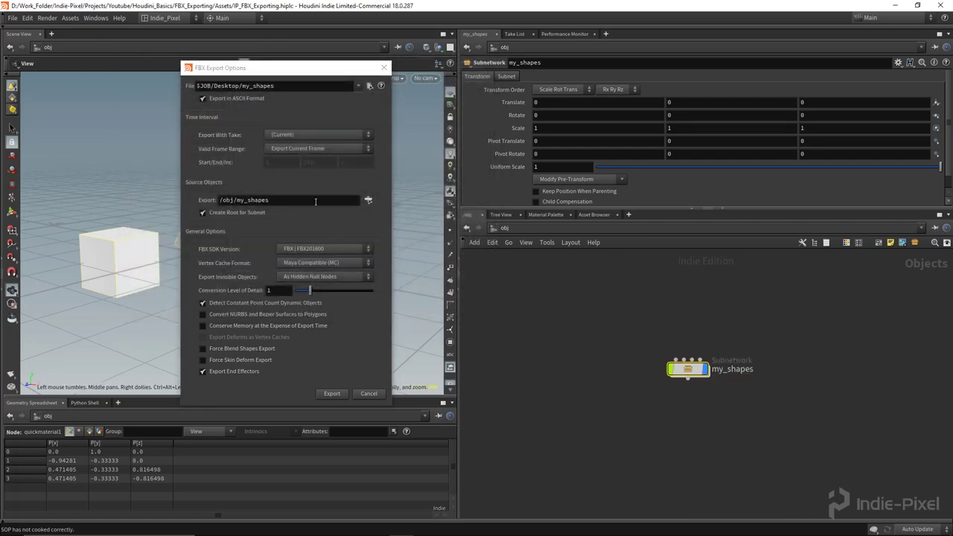
- Choose /obj/my_shapes as the export object, accept the pattern and export the FBX
{"action": "left_click", "coordinate": [368, 199]}
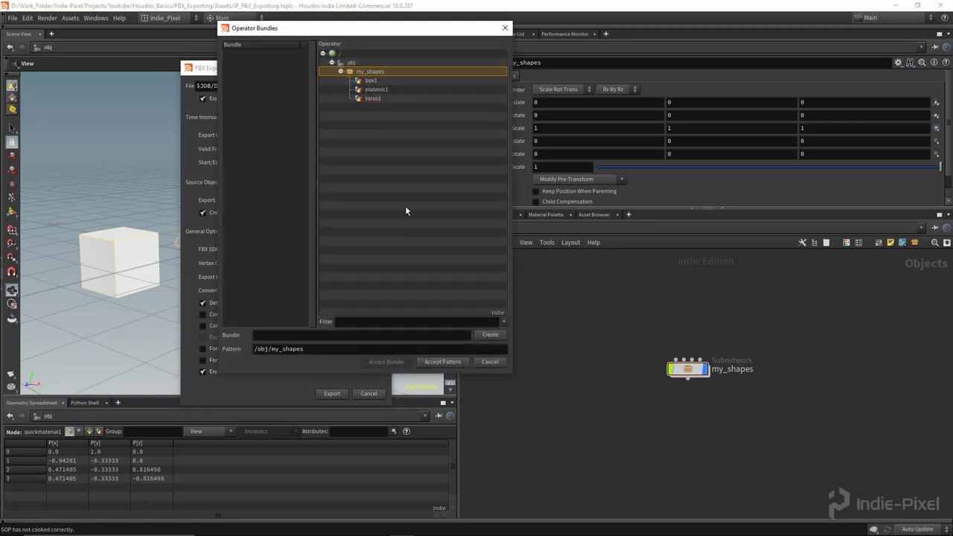
{"action": "left_click", "coordinate": [375, 89]}
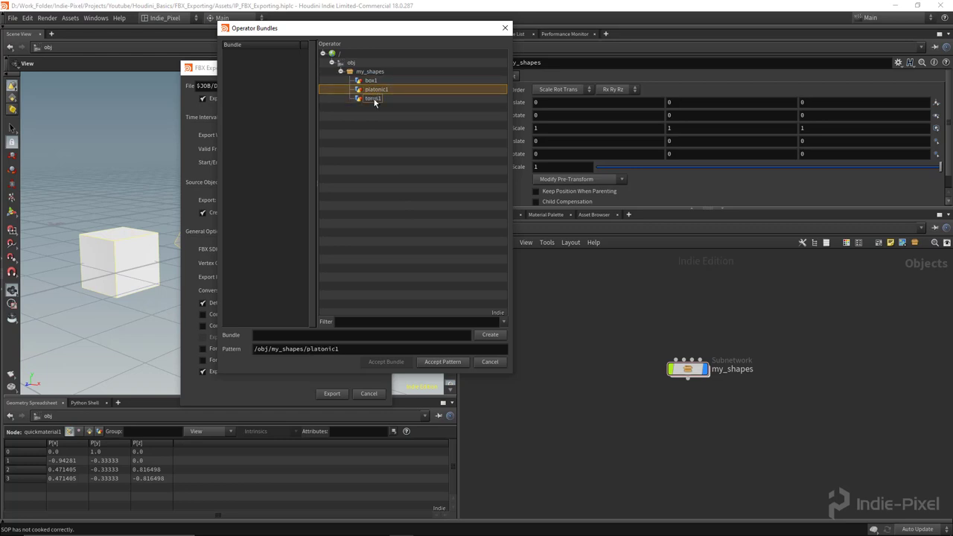
{"action": "left_click", "coordinate": [369, 71]}
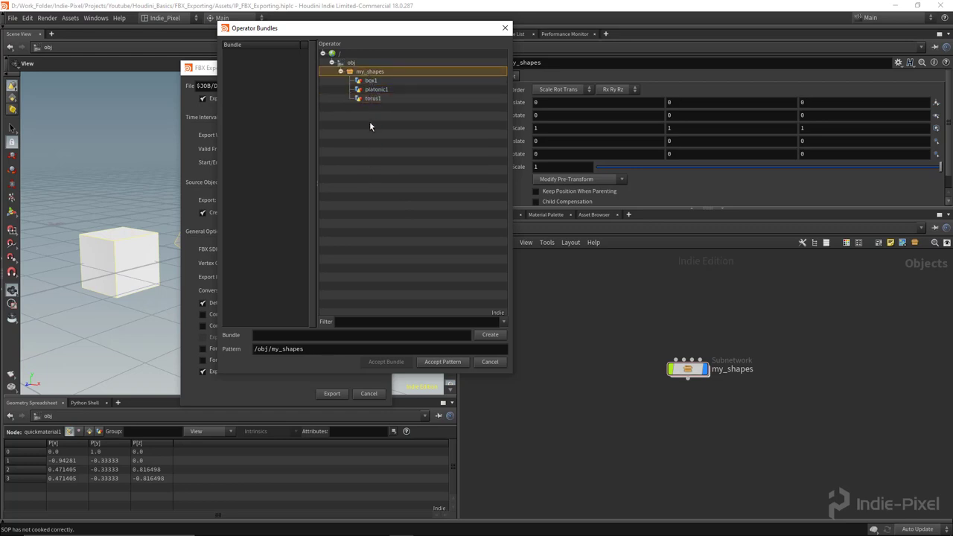
{"action": "left_click", "coordinate": [442, 362]}
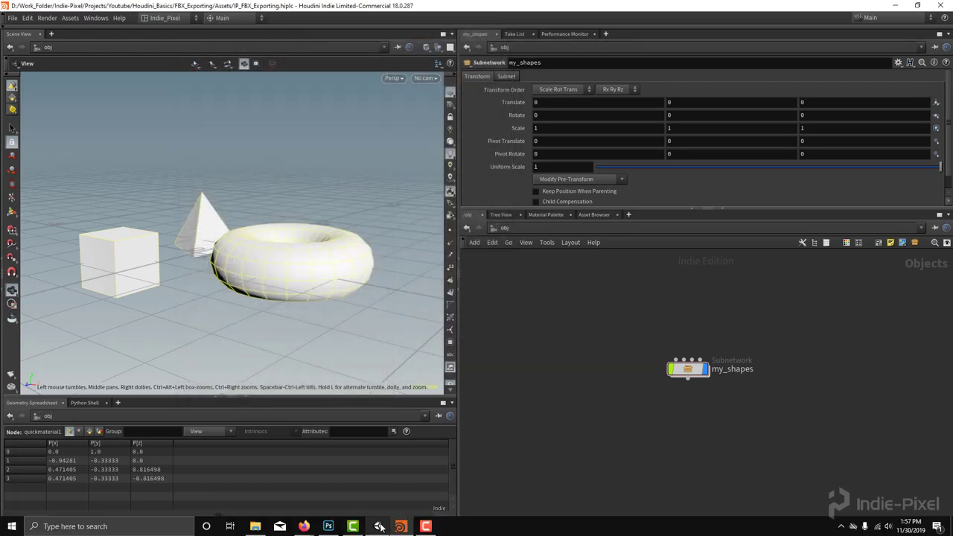
- In Unity's Art folder inspect my_shapes' materials Box_MAT, Pyramid_MAT, Torus_MAT, then return to Houdini
{"action": "left_click", "coordinate": [351, 527]}
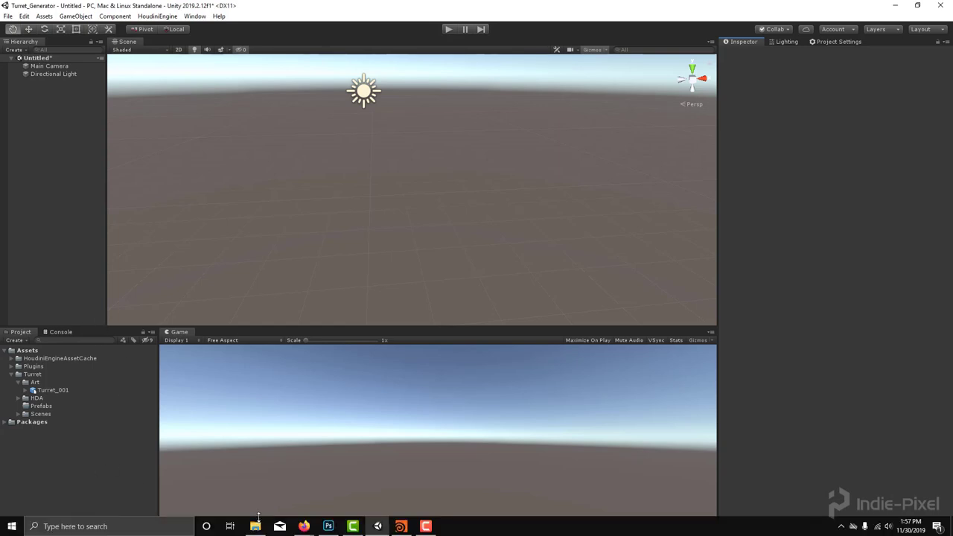
{"action": "left_click", "coordinate": [256, 526]}
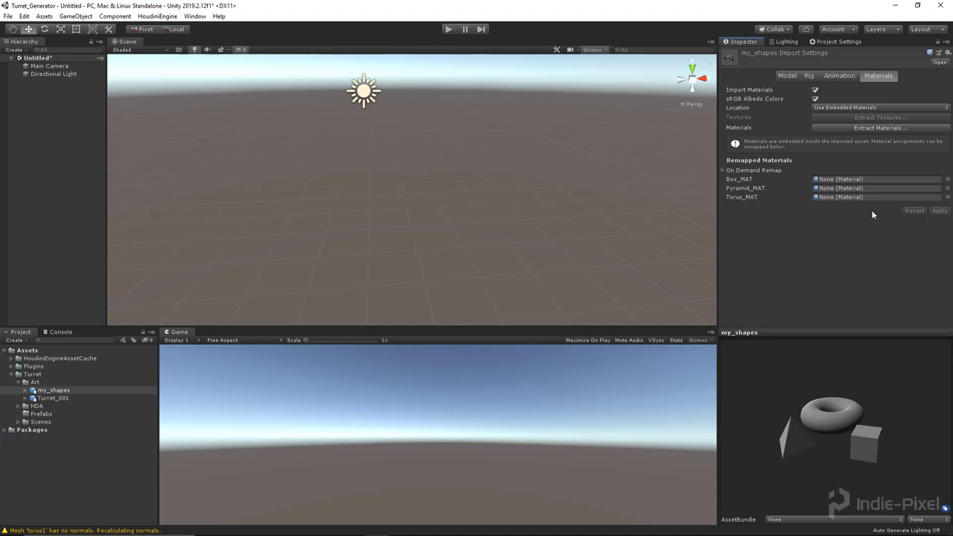
{"action": "left_click", "coordinate": [783, 74]}
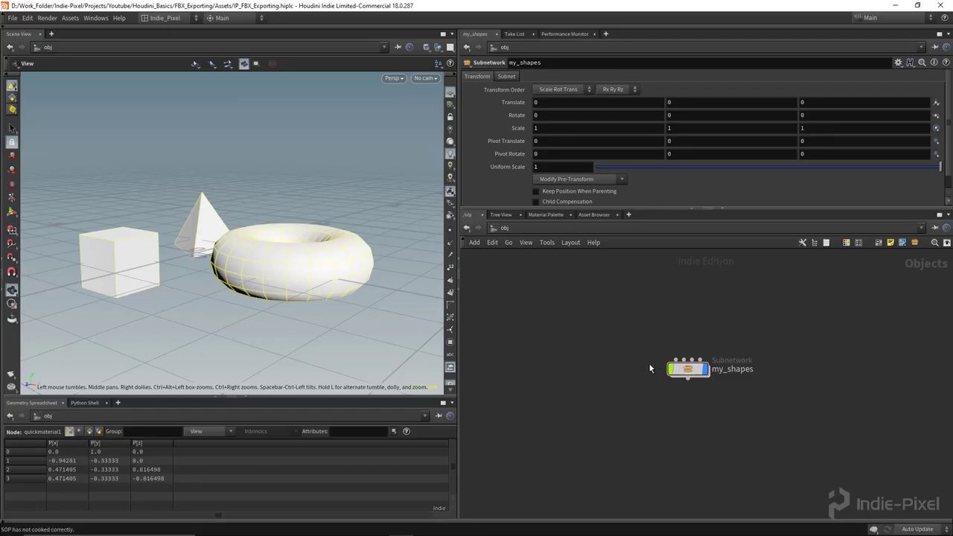
- Inside my_shapes, add a Transform after box1's material with Uniform Scale 100
{"action": "double_click", "coordinate": [686, 369]}
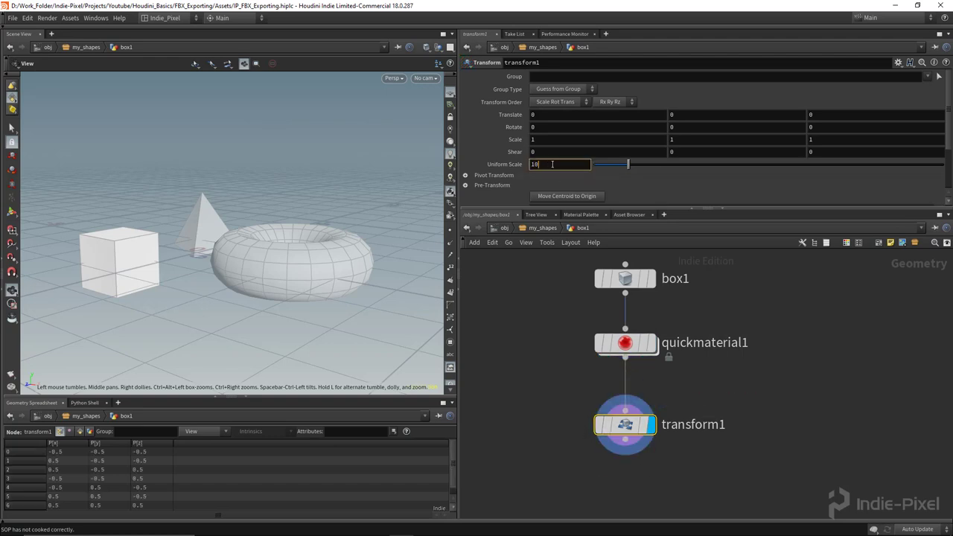
{"action": "type", "text": "100"}
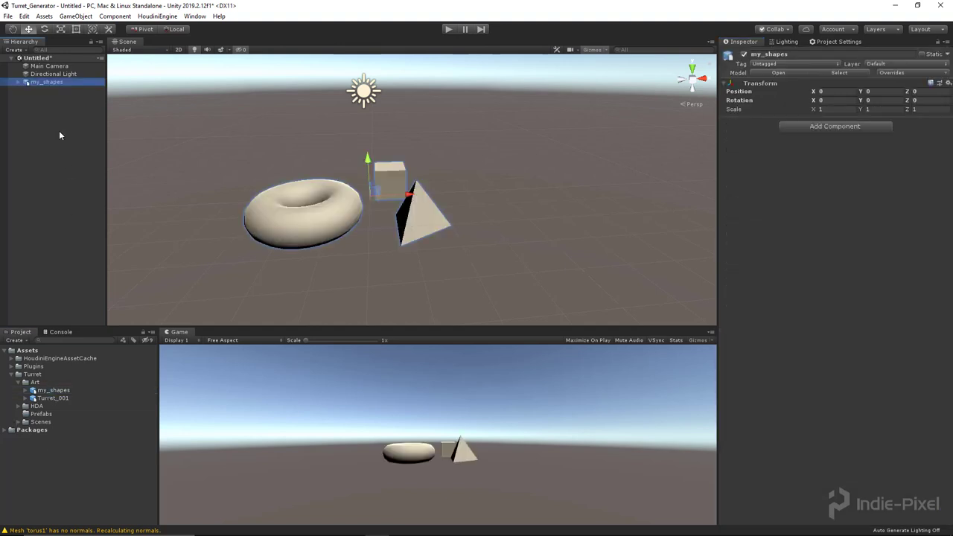
- Check torus1 and platonic1 use Torus_MAT and Pyramid_MAT, then select the whole my_shapes group
{"action": "left_click", "coordinate": [18, 82]}
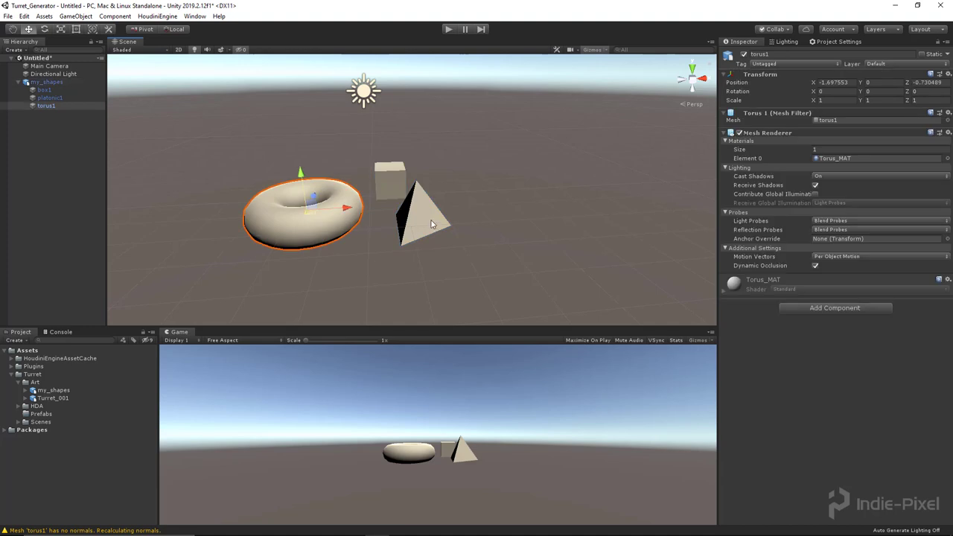
{"action": "left_click", "coordinate": [51, 98]}
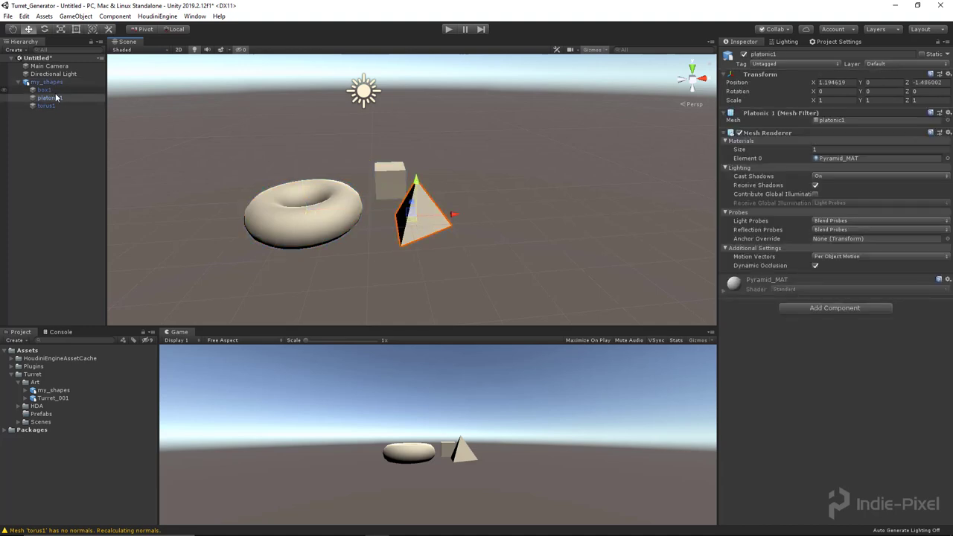
{"action": "left_click", "coordinate": [47, 98]}
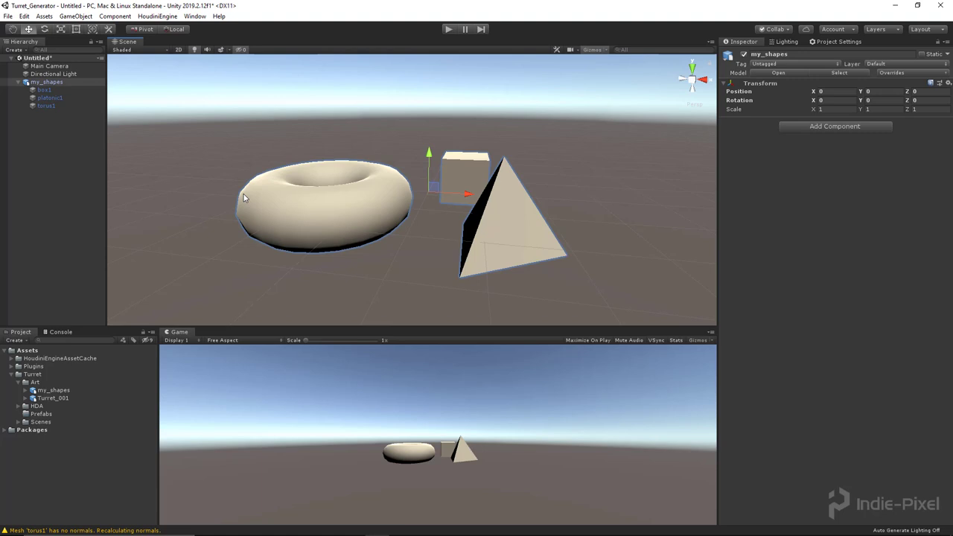
{"action": "left_click", "coordinate": [325, 209]}
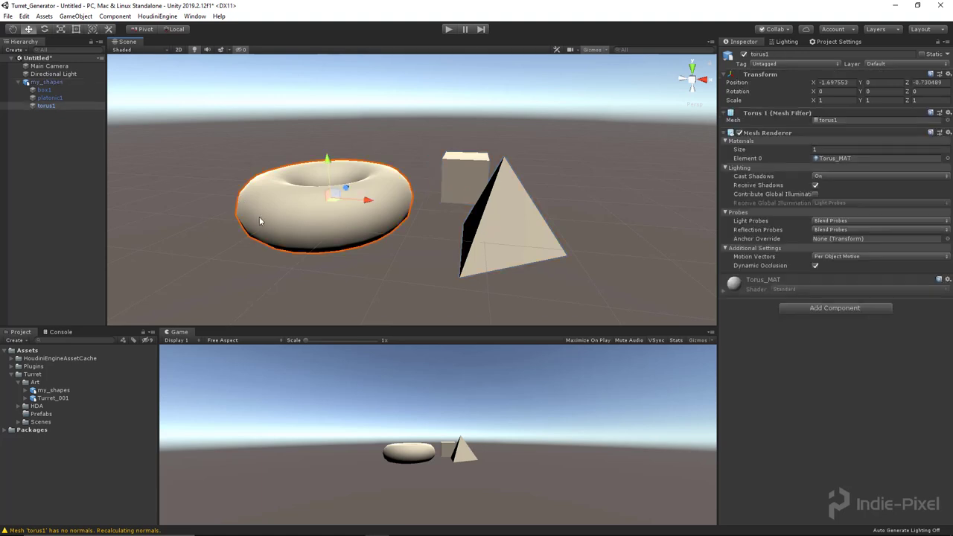
{"action": "left_click", "coordinate": [47, 82]}
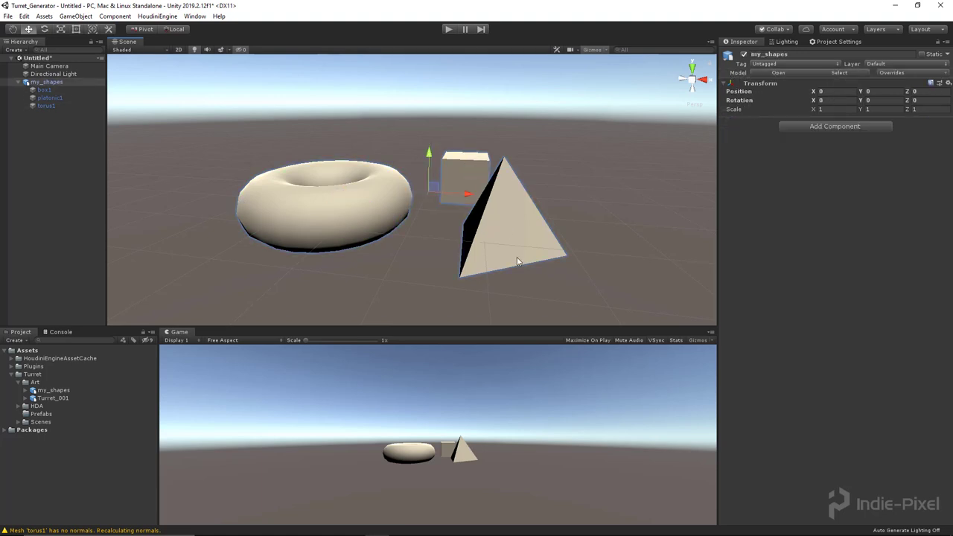